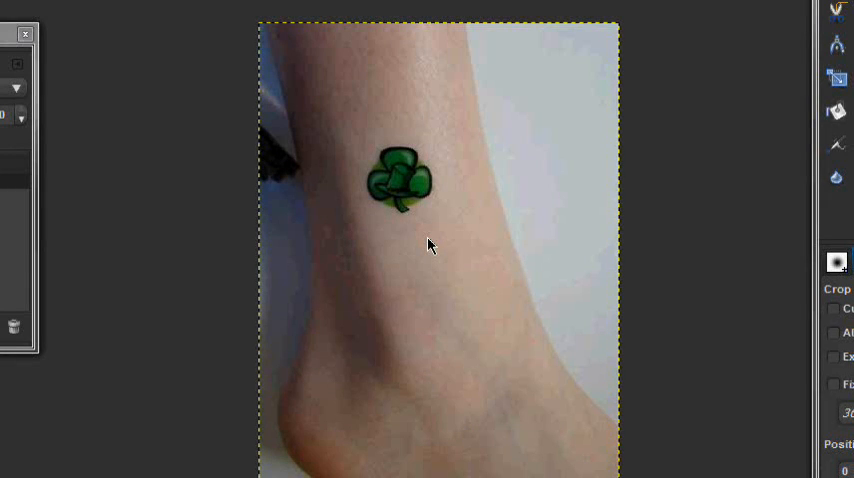
mouse_move(520, 255)
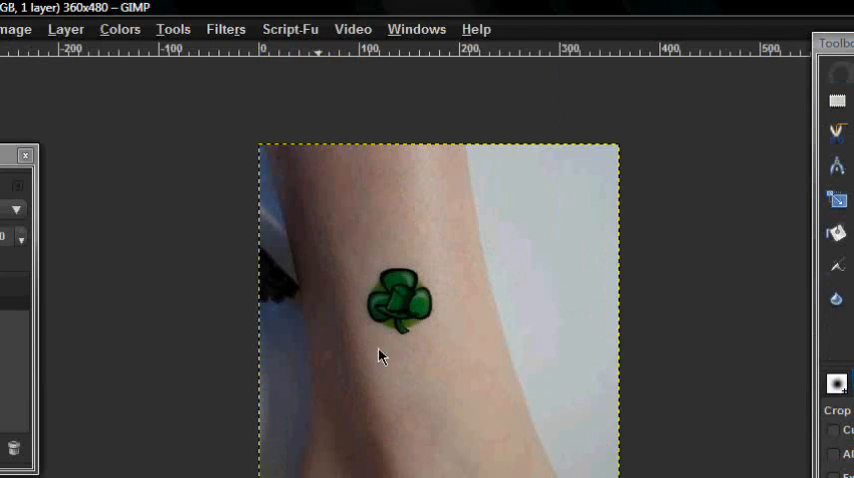
- Activate the Clone tool with a large soft brush sized to cover the shamrock
scroll("down", 3)
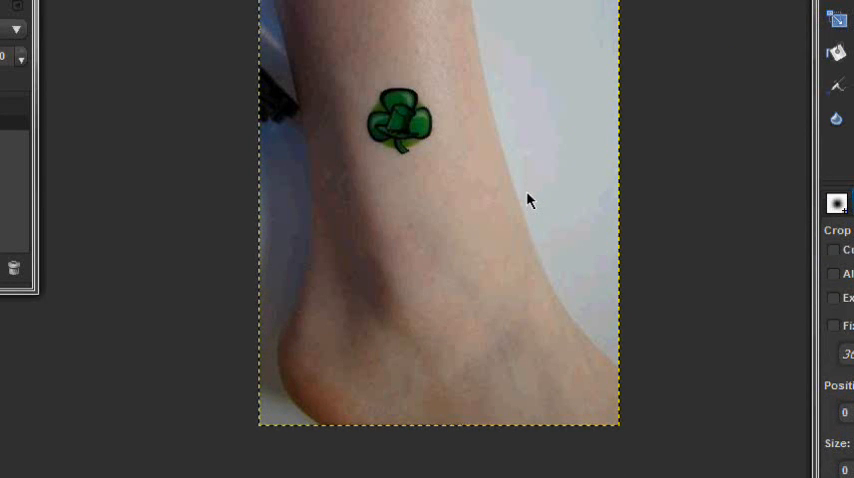
mouse_move(558, 170)
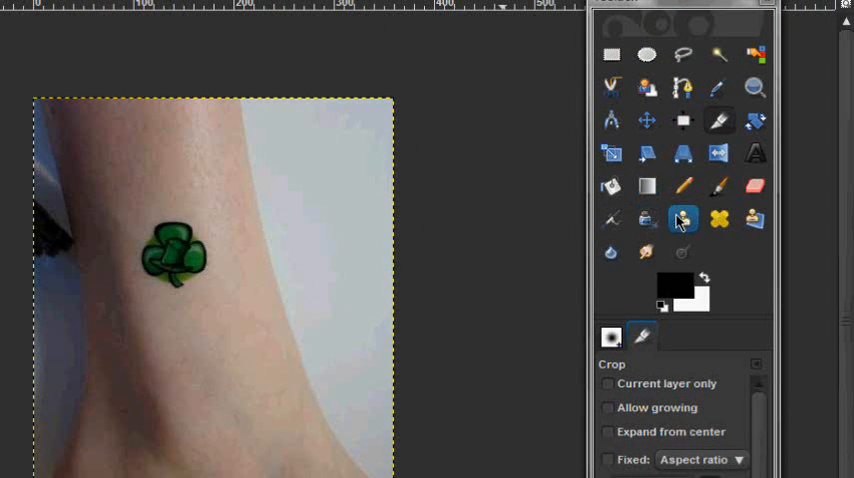
left_click(683, 219)
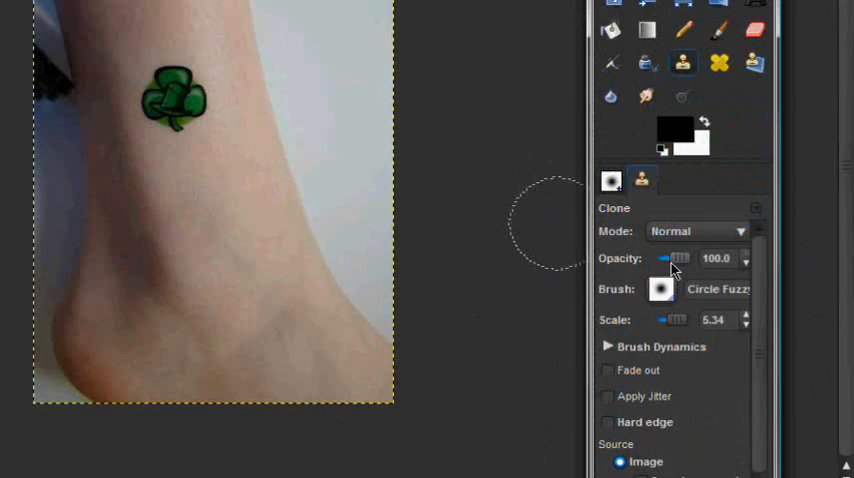
left_click(661, 289)
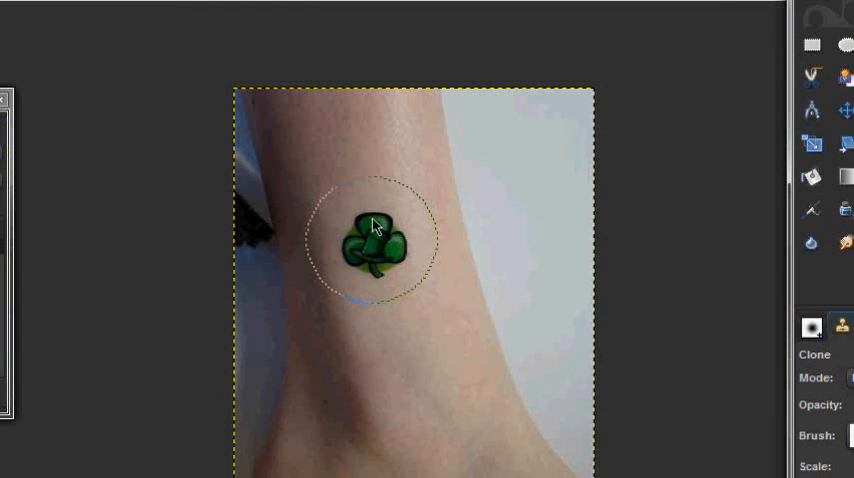
mouse_move(355, 155)
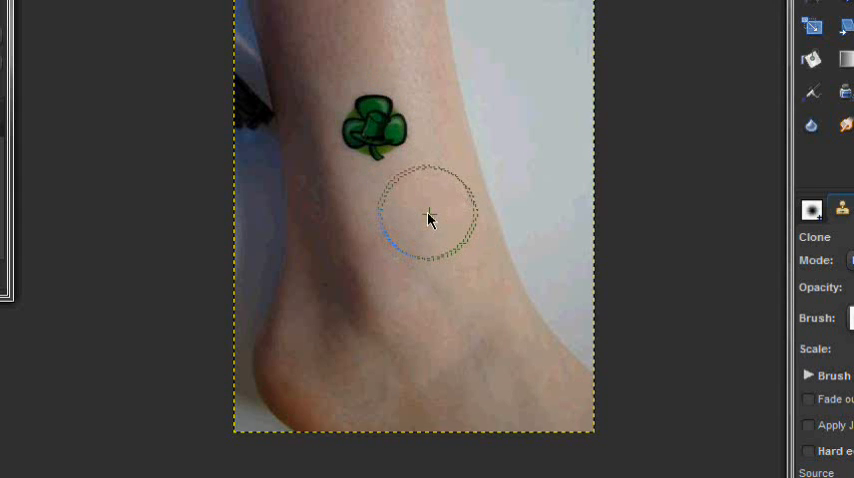
mouse_move(378, 137)
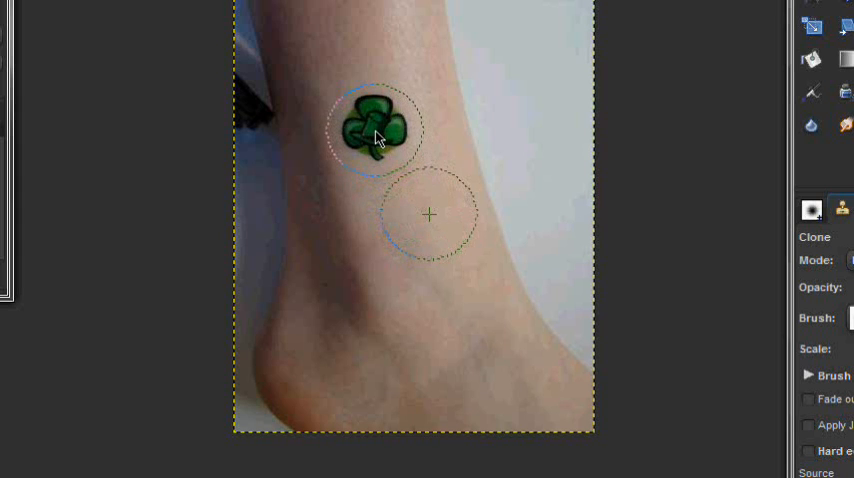
- Clone skin over the shamrock tattoo with repeated dabs until it is covered
left_click(378, 135)
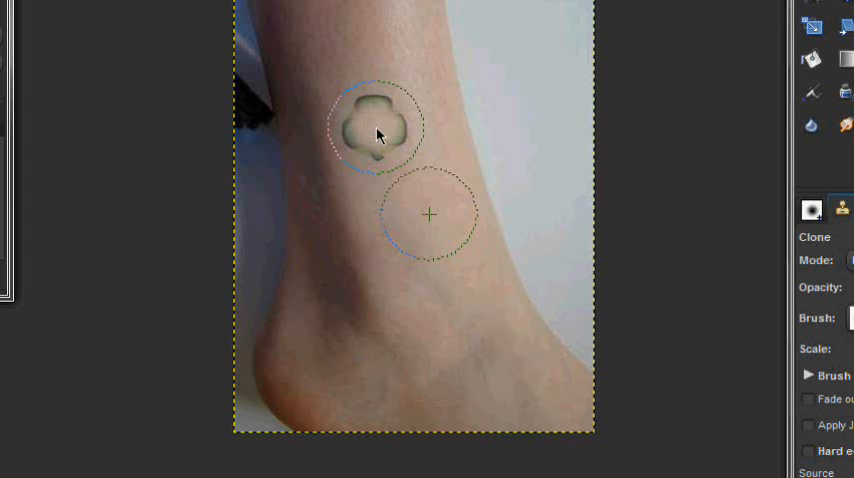
left_click(378, 127)
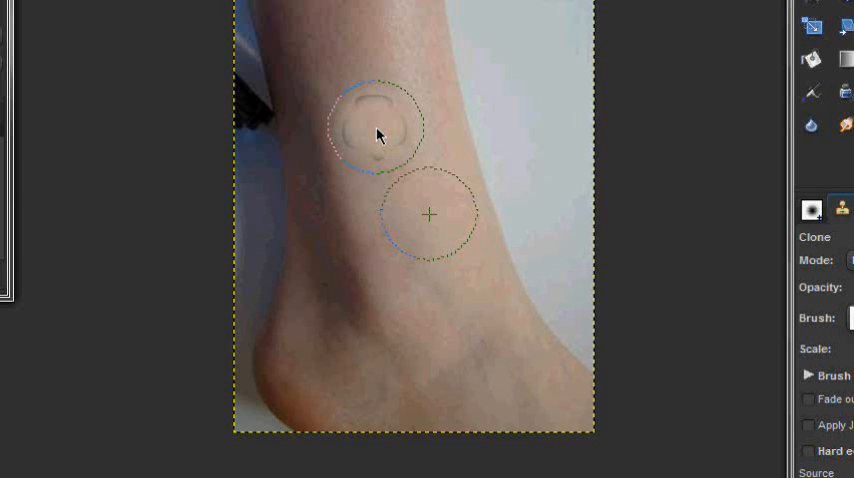
left_click(378, 135)
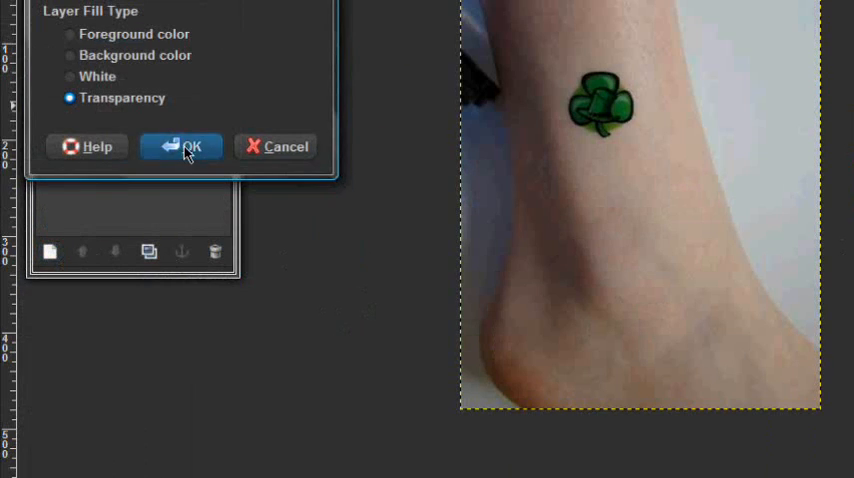
- Add a transparent New Layer, then bring up the Background layer's context menu
left_click(191, 146)
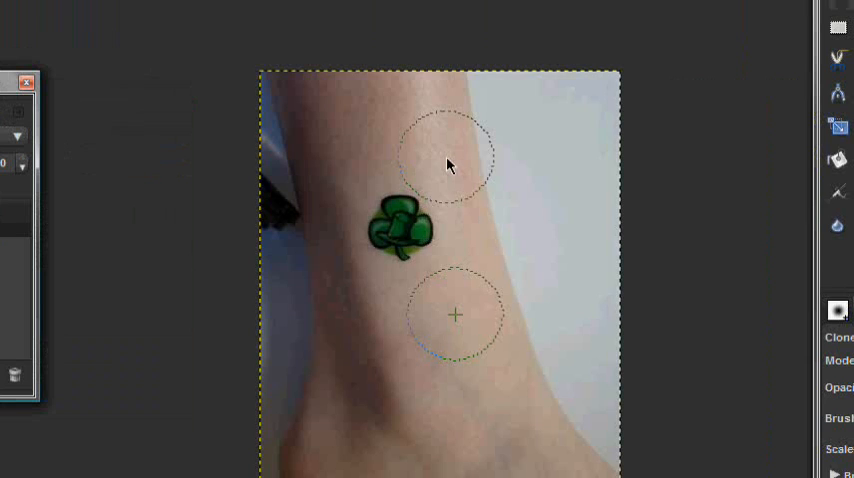
mouse_move(385, 145)
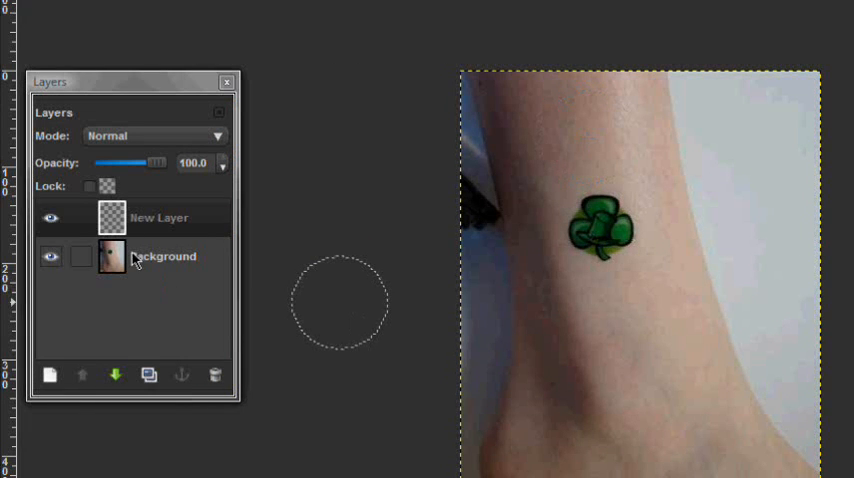
right_click(111, 217)
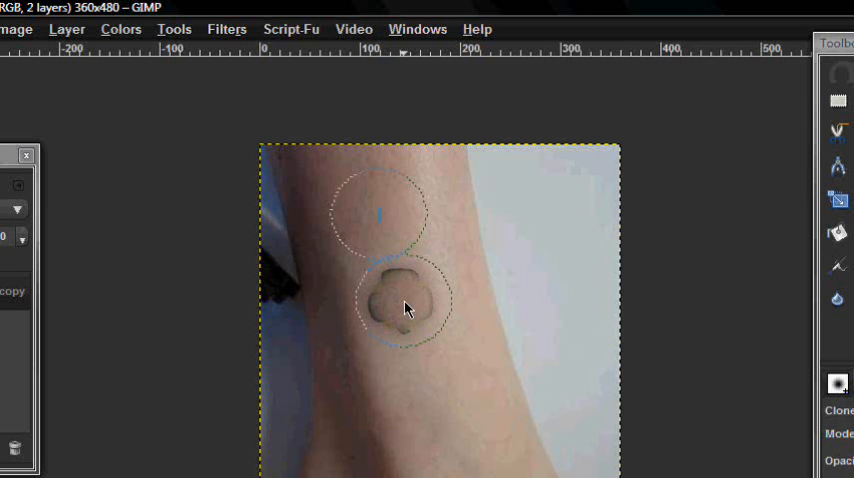
- Clone over the tattoo on Background copy, undo the blotchy stroke, and repaint the dark patch
left_click(405, 307)
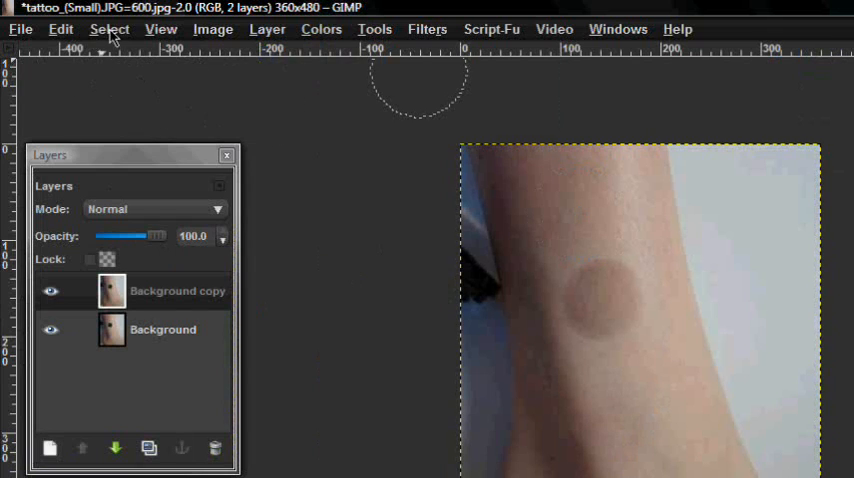
left_click(61, 28)
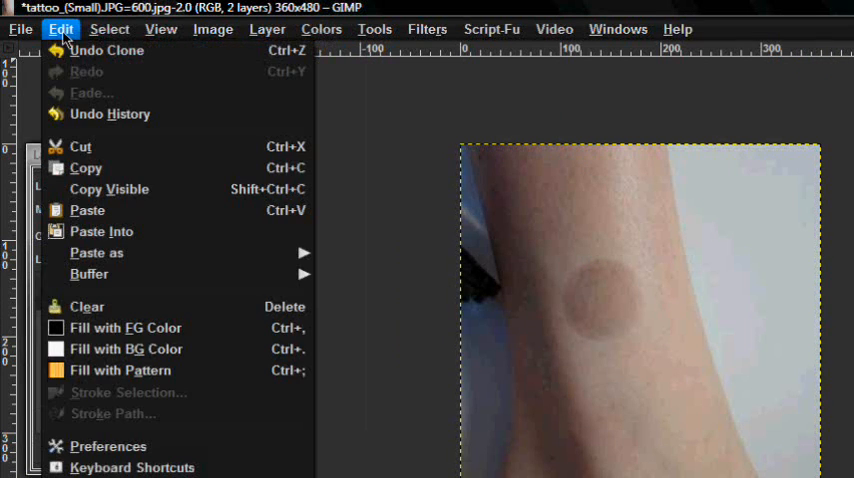
left_click(160, 28)
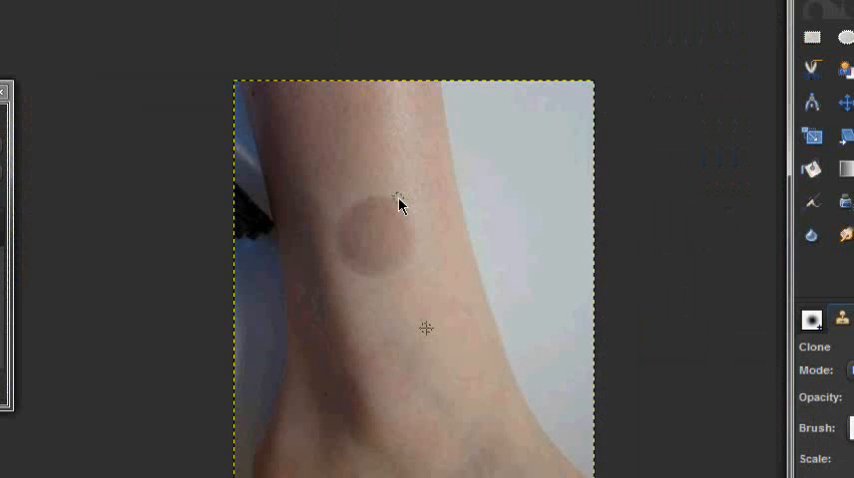
left_click_drag(398, 200, 365, 260)
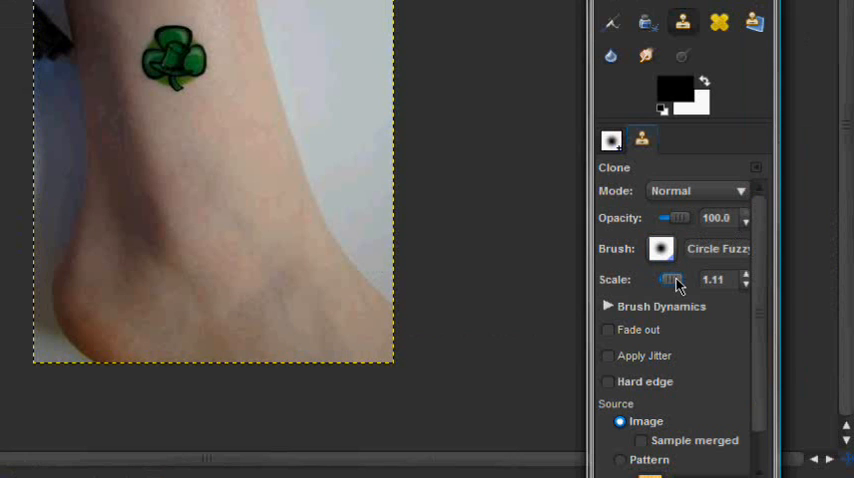
- Lower the clone brush scale and paint skin over the shamrock tattoo
left_click_drag(665, 279, 700, 279)
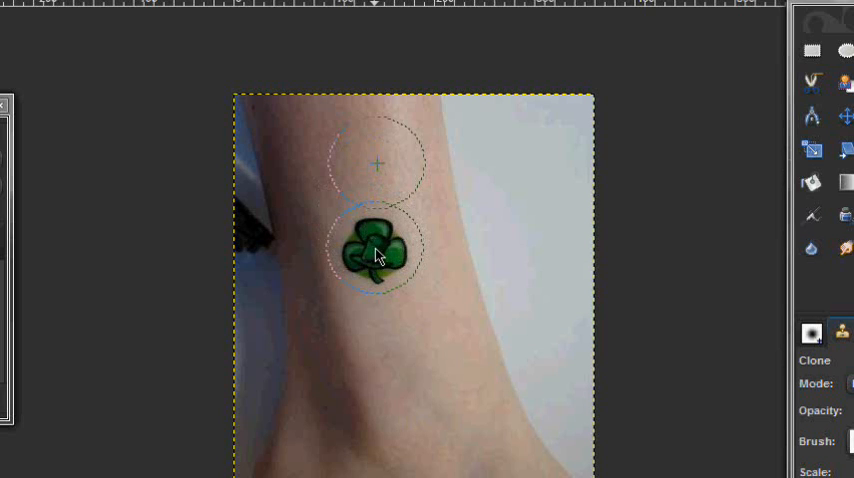
left_click(375, 250)
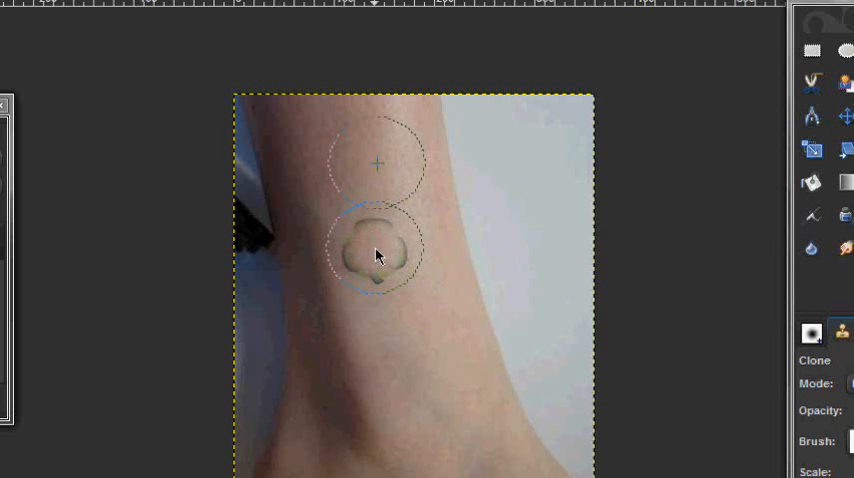
left_click(377, 255)
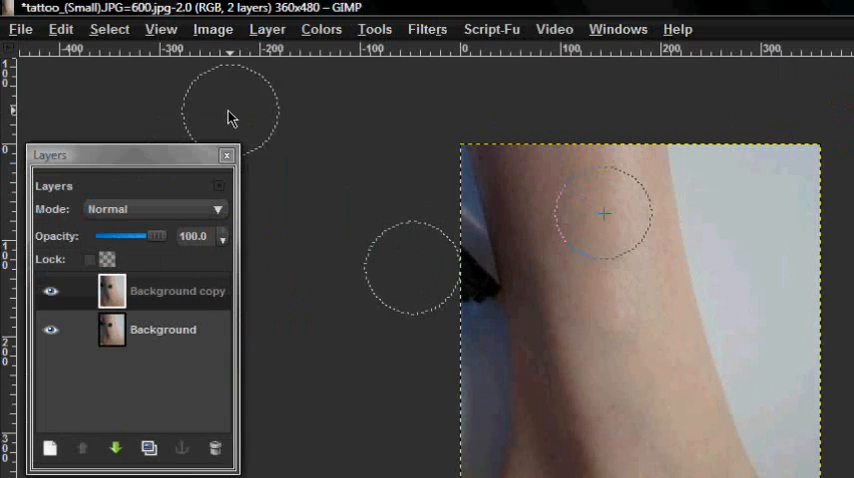
- Switch to the Heal tool to blend the cloned tattoo spot into the skin
left_click(109, 28)
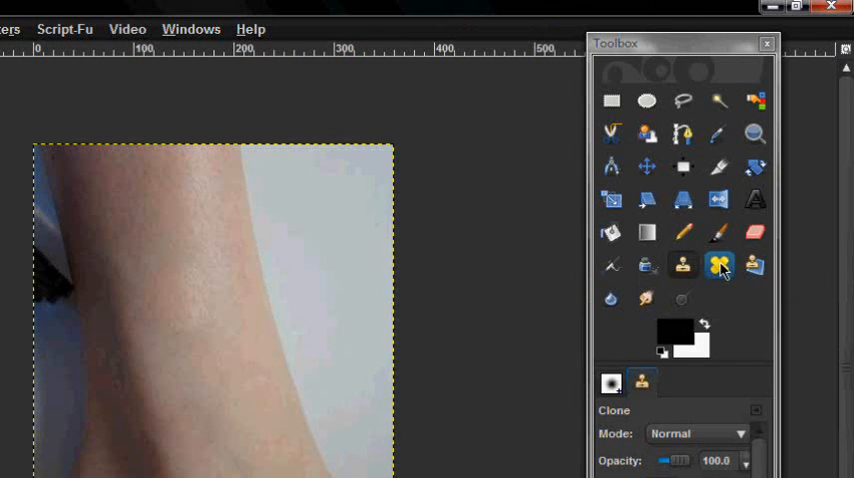
left_click(719, 265)
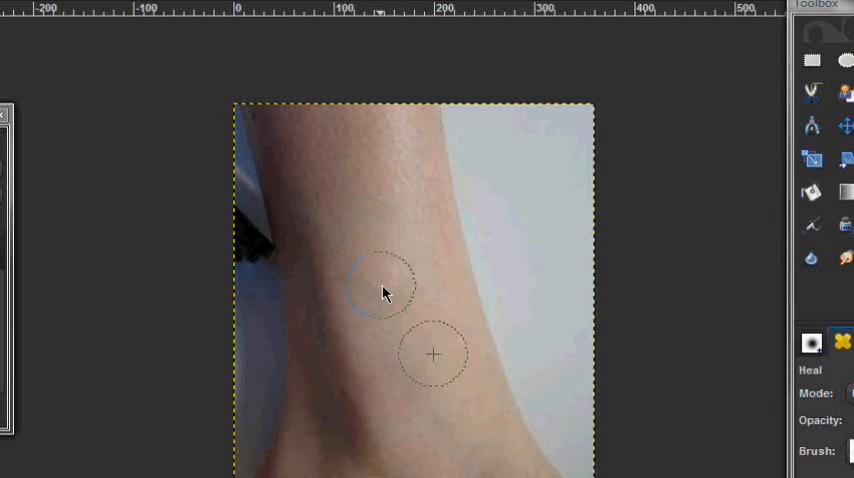
mouse_move(425, 281)
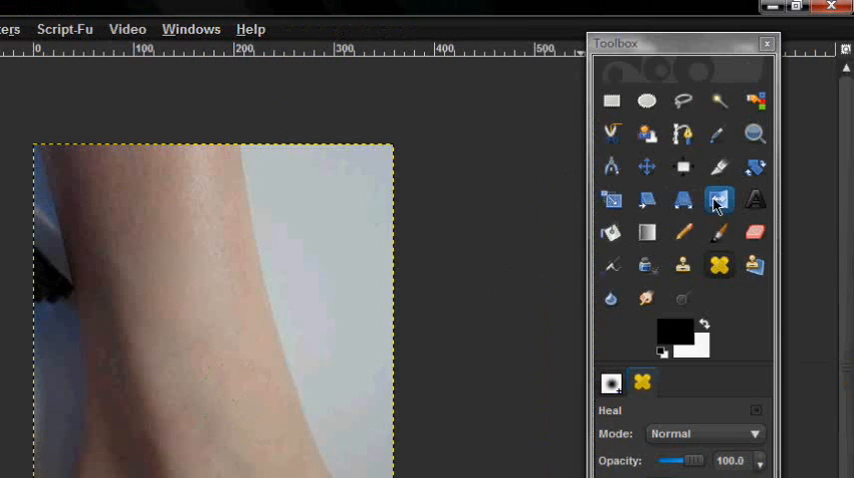
mouse_move(683, 233)
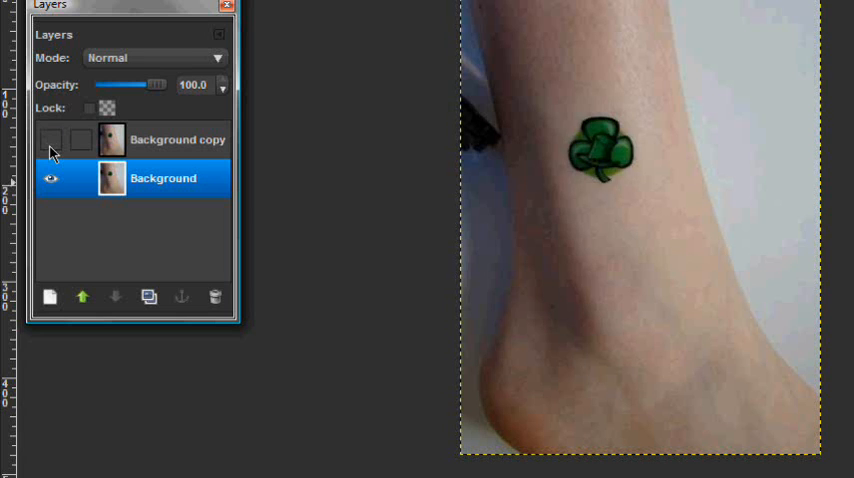
left_click(51, 140)
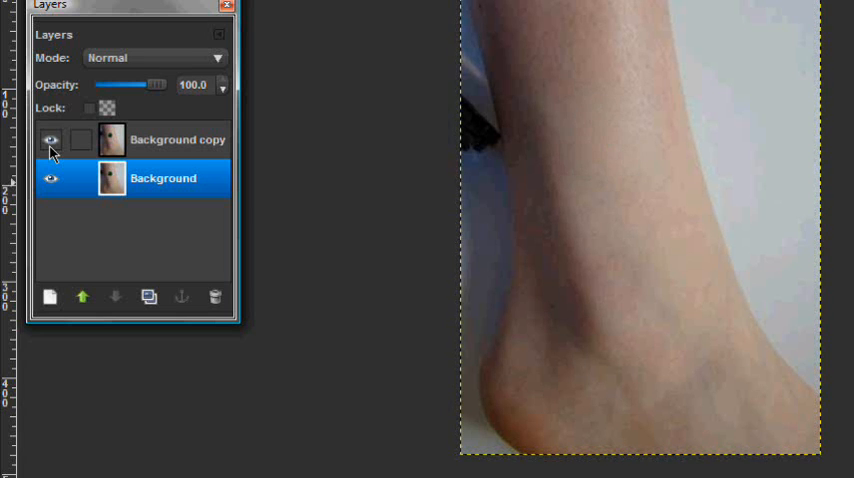